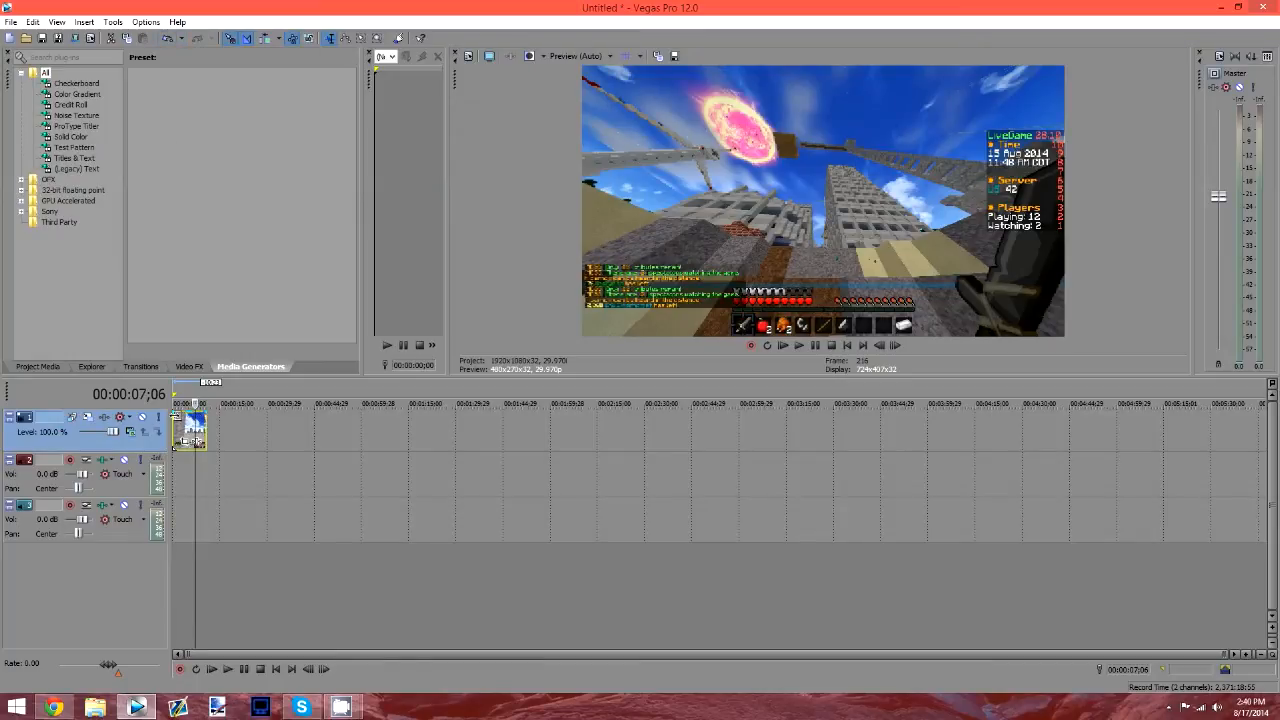
mouse_move(178, 414)
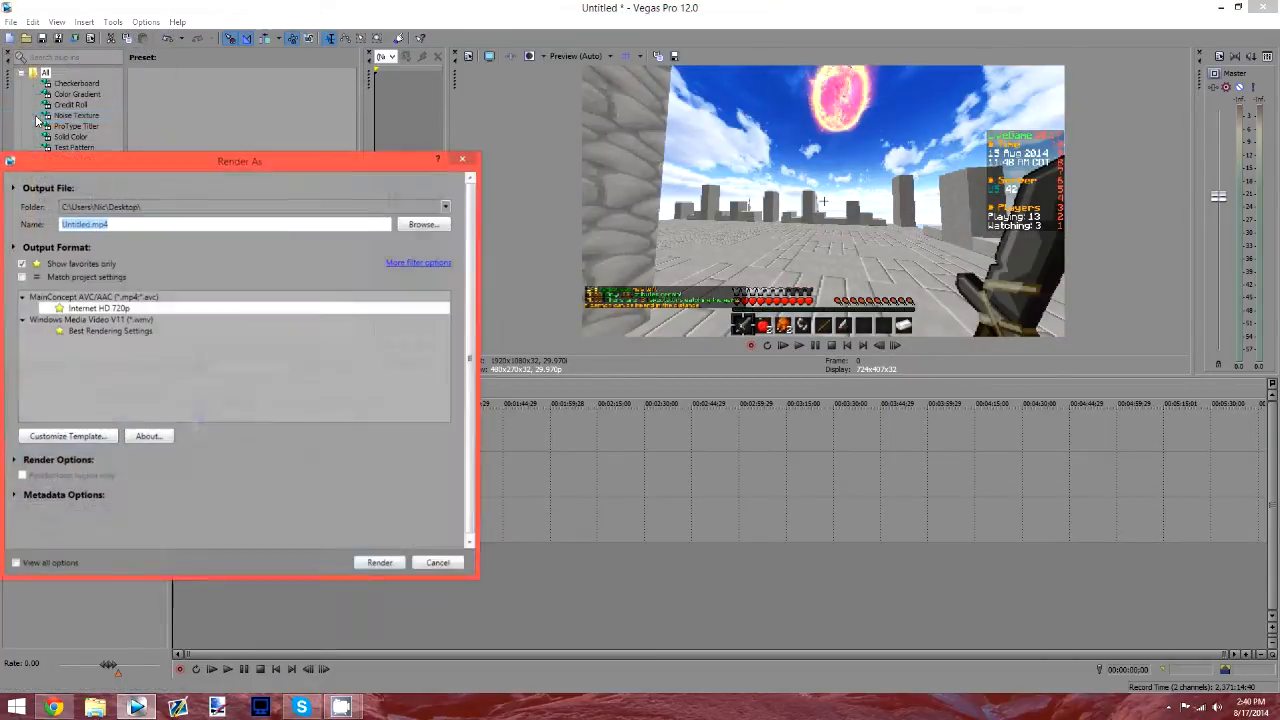
Render the clip to an Internet HD 720p MP4 file named 'testing' on the Desktop.
text(testing)
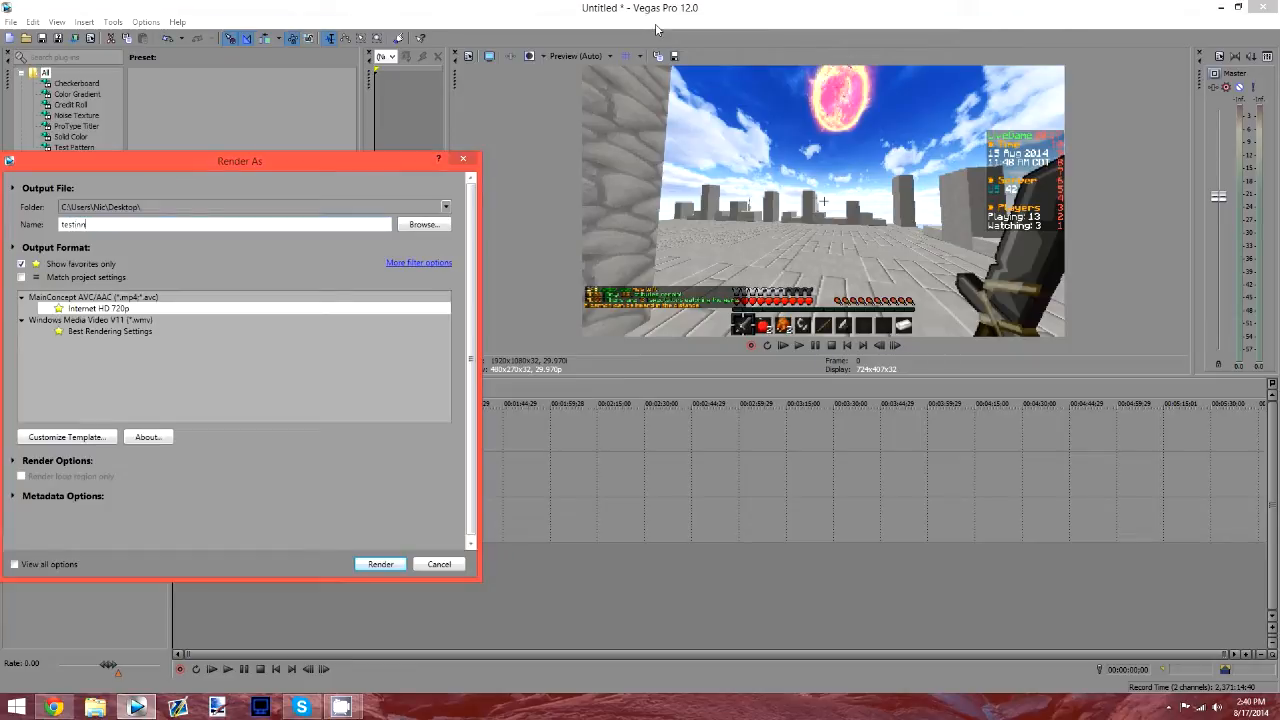
click(380, 564)
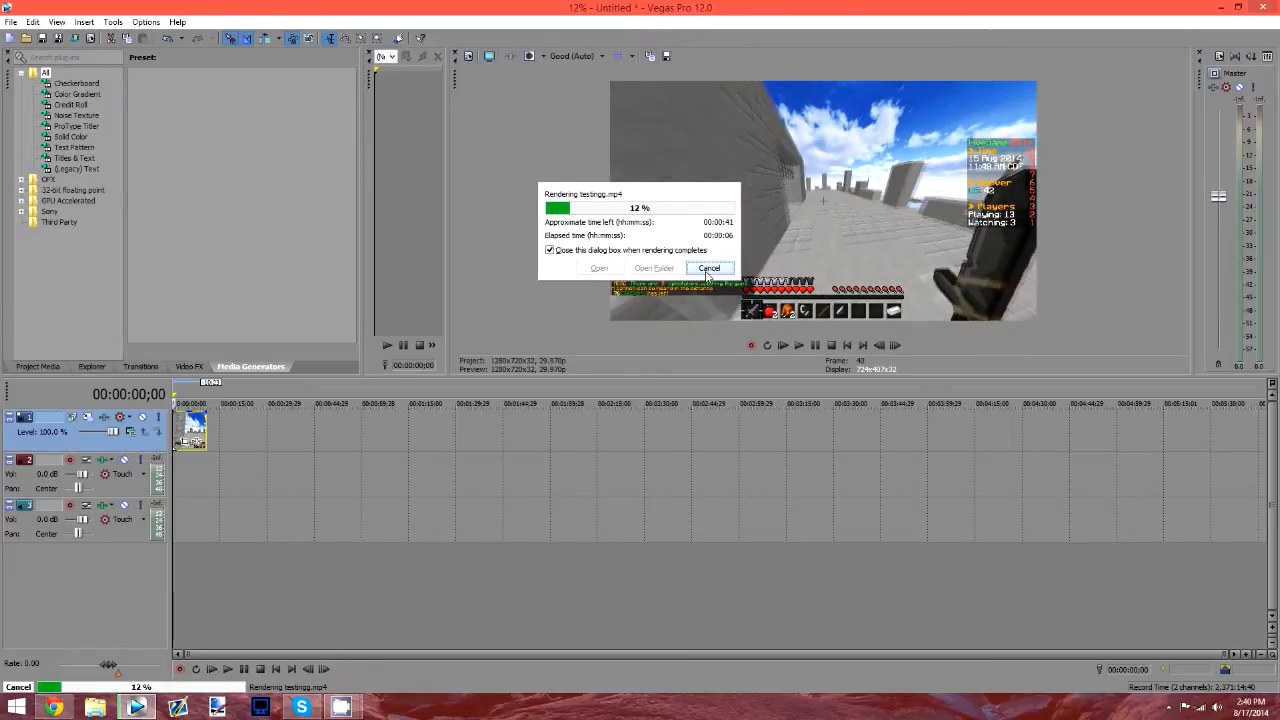
click(708, 268)
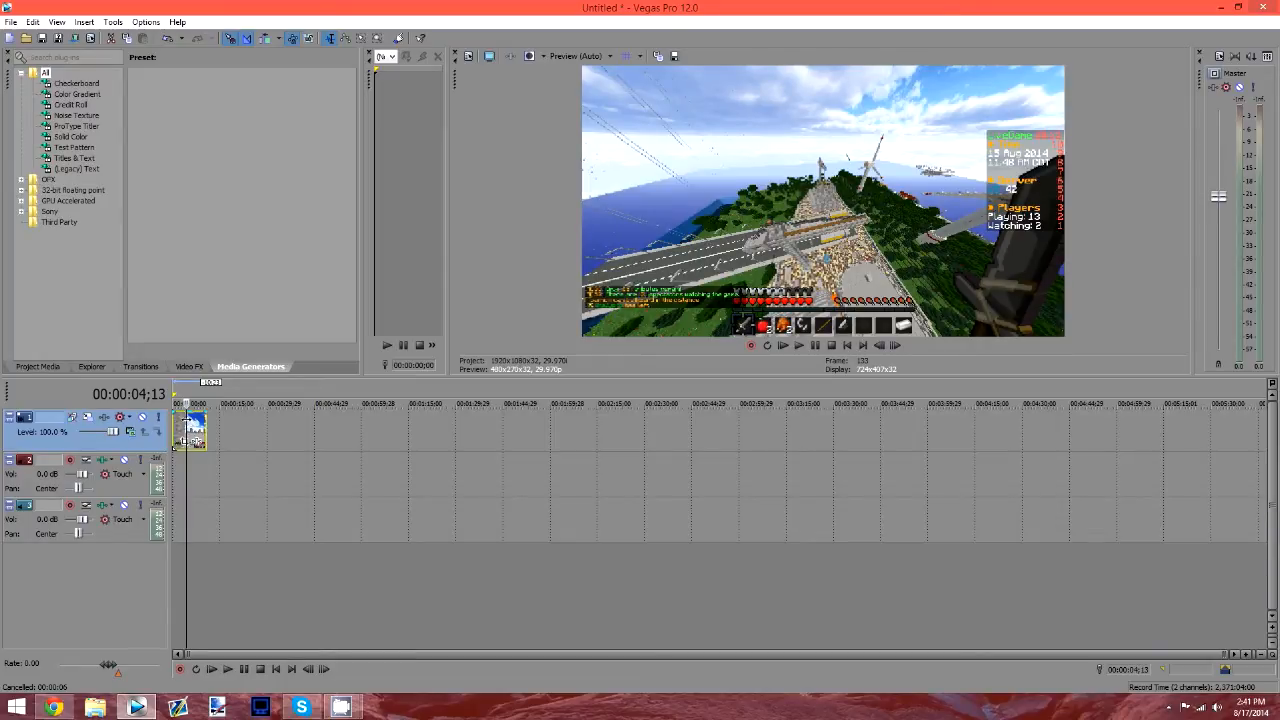
Set the Minecraft clip's Switches to Disable Resample.
right_click(192, 428)
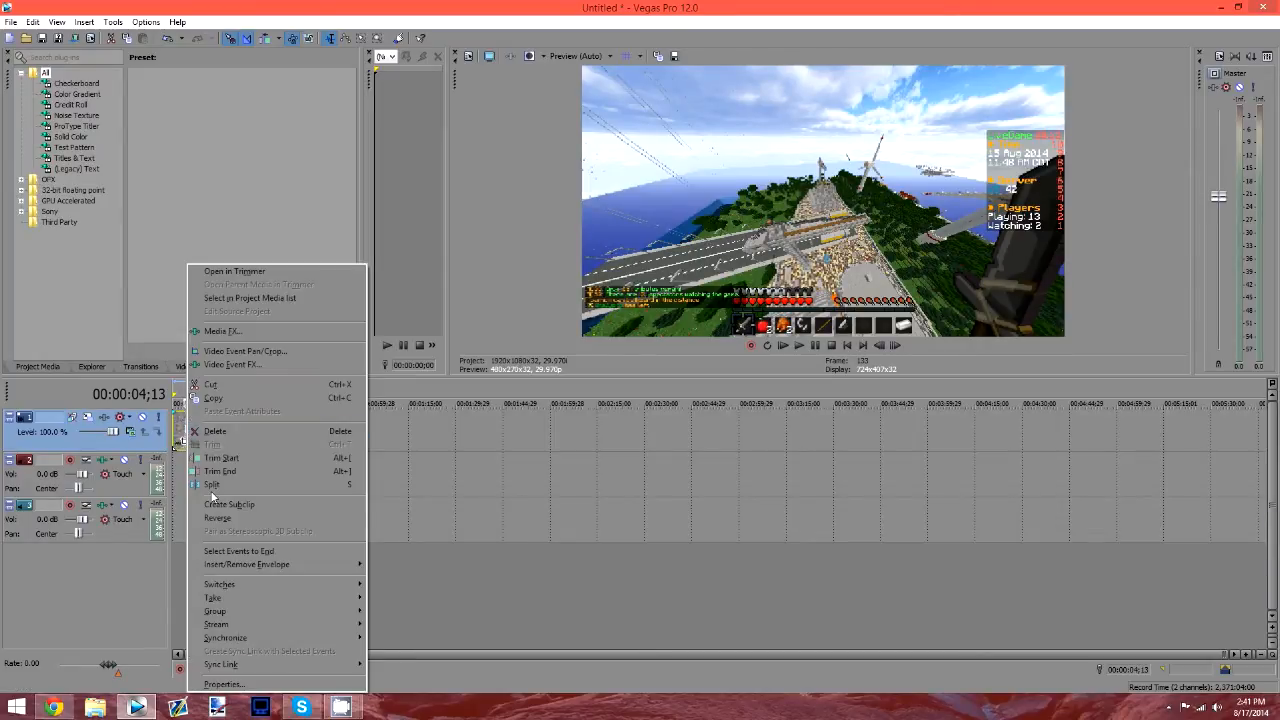
click(220, 584)
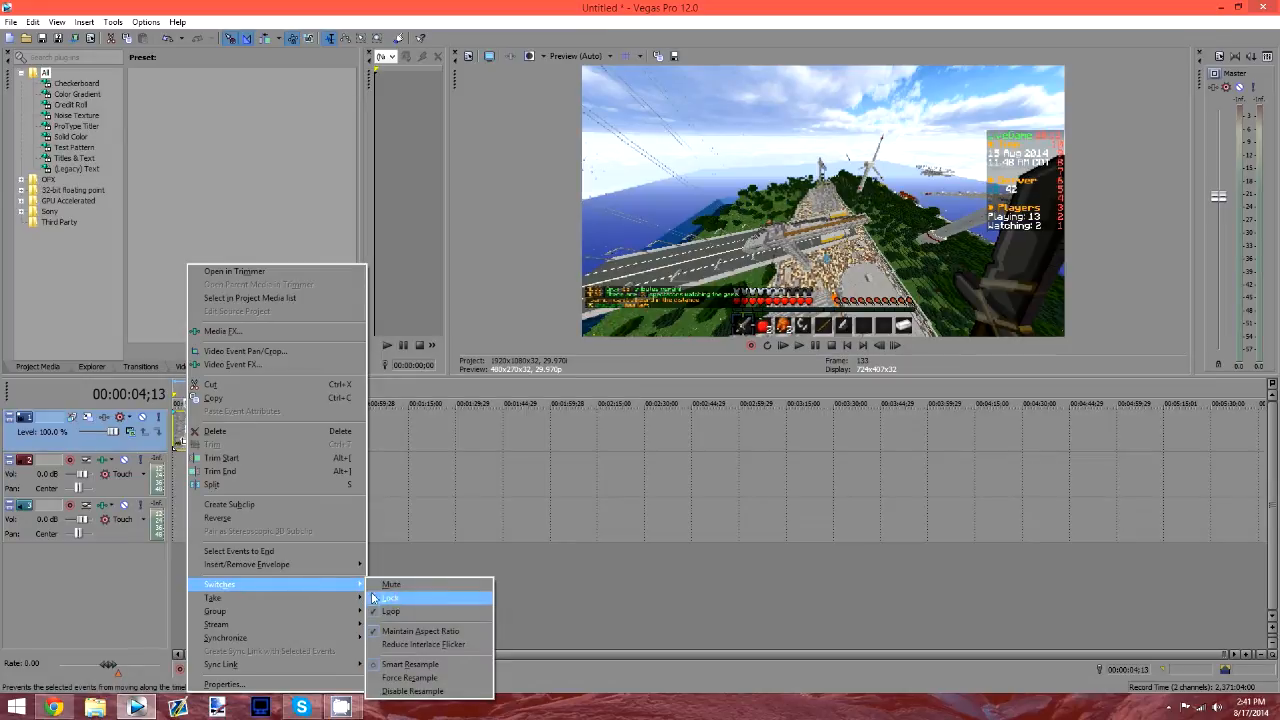
mouse_move(410, 664)
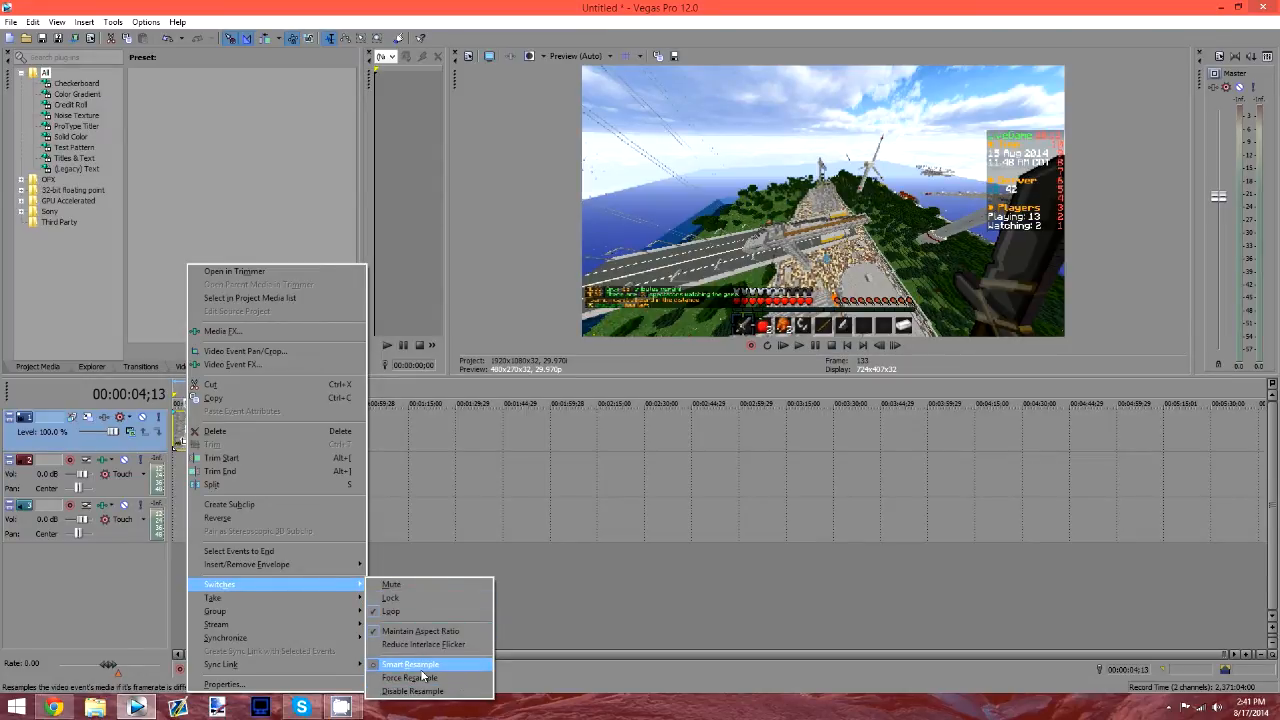
mouse_move(412, 692)
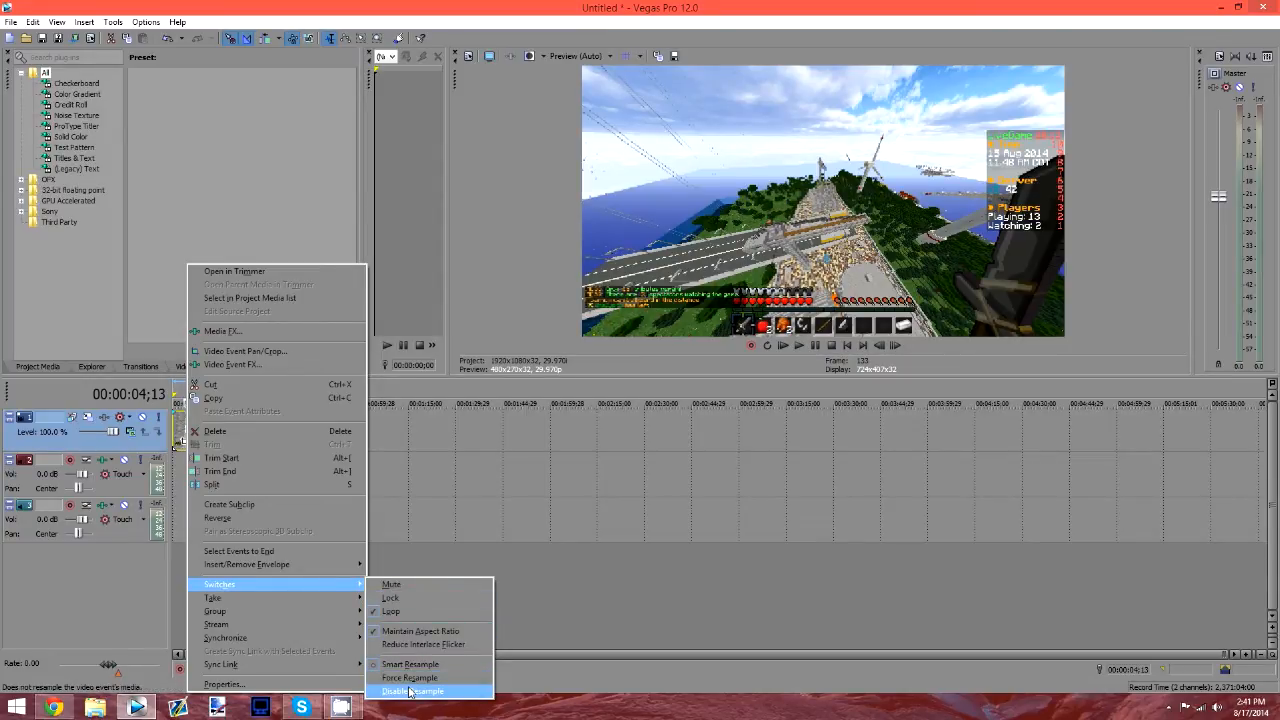
click(412, 692)
text(test)
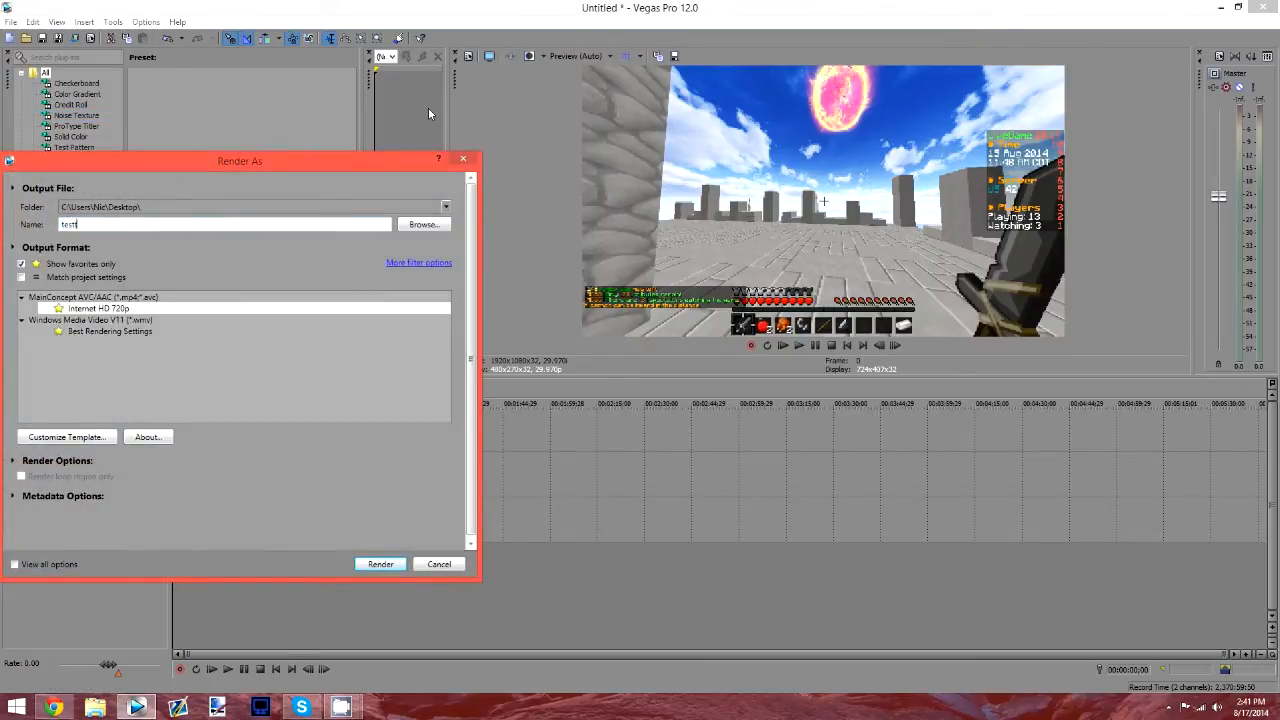
Re-render the resample-disabled clip to testing.mp4.
click(380, 564)
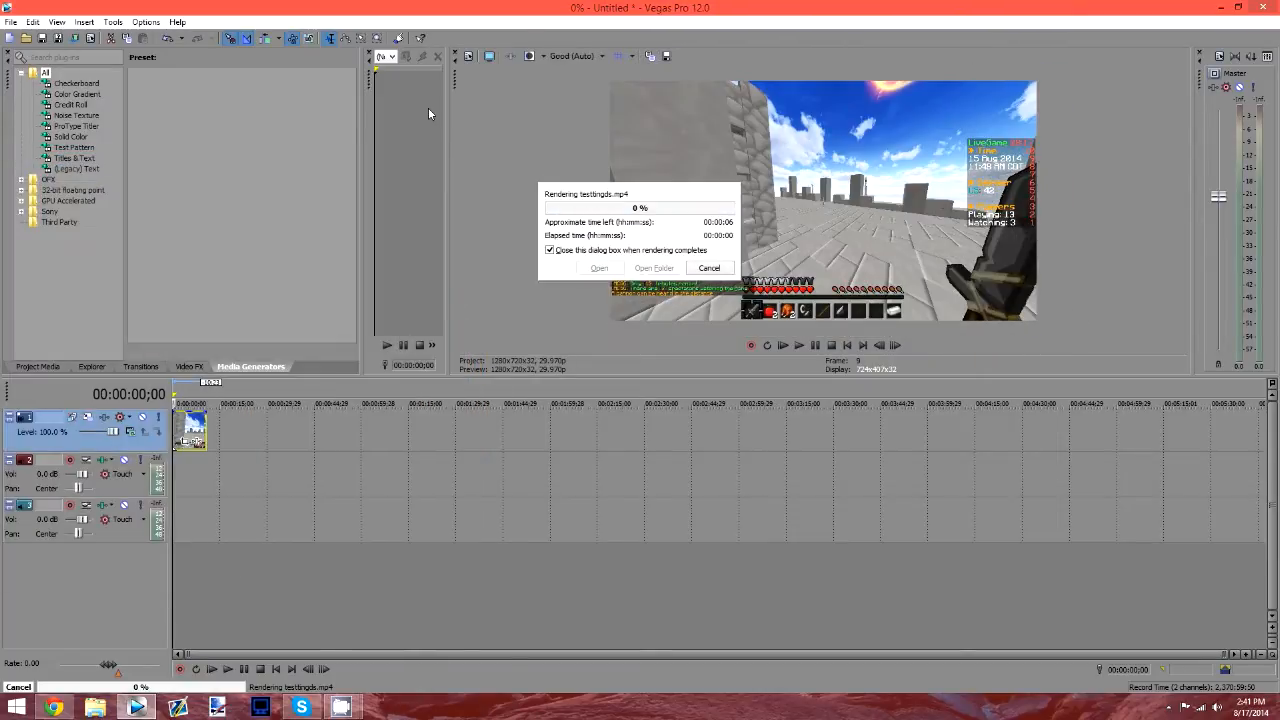